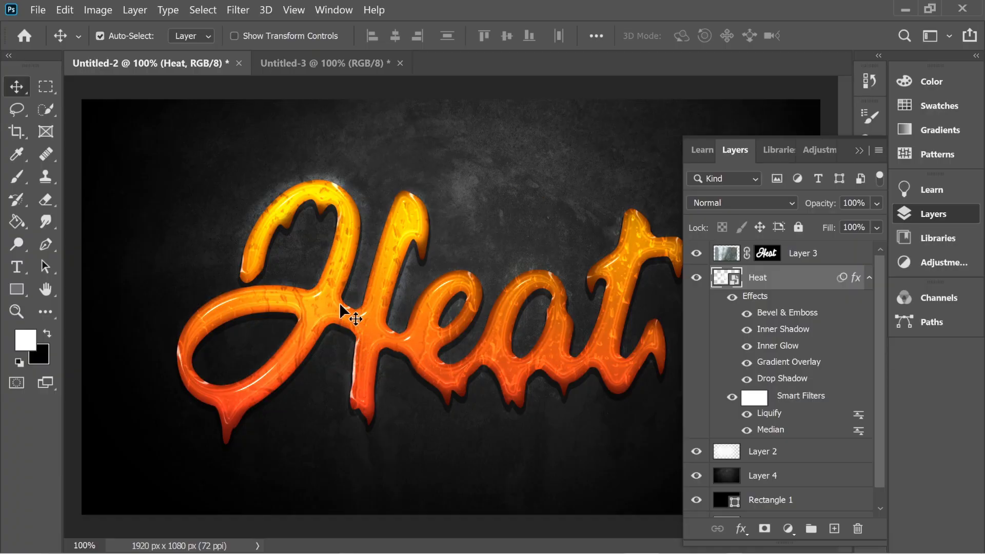
Switch to the Untitled-3 document holding plain white Heat text on black
click(326, 62)
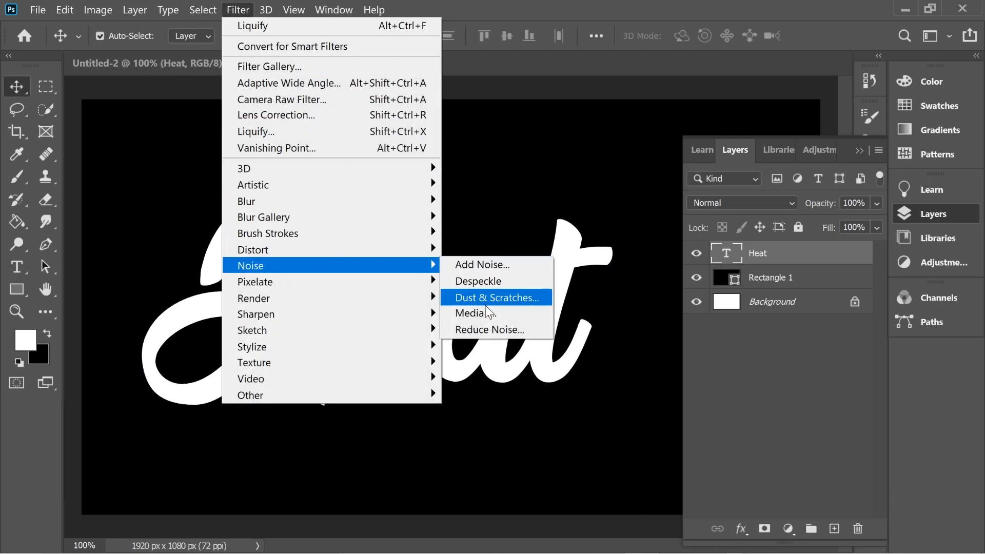
Apply a Median noise filter at 18 px radius to the Heat text as a smart filter
click(475, 313)
text(18)
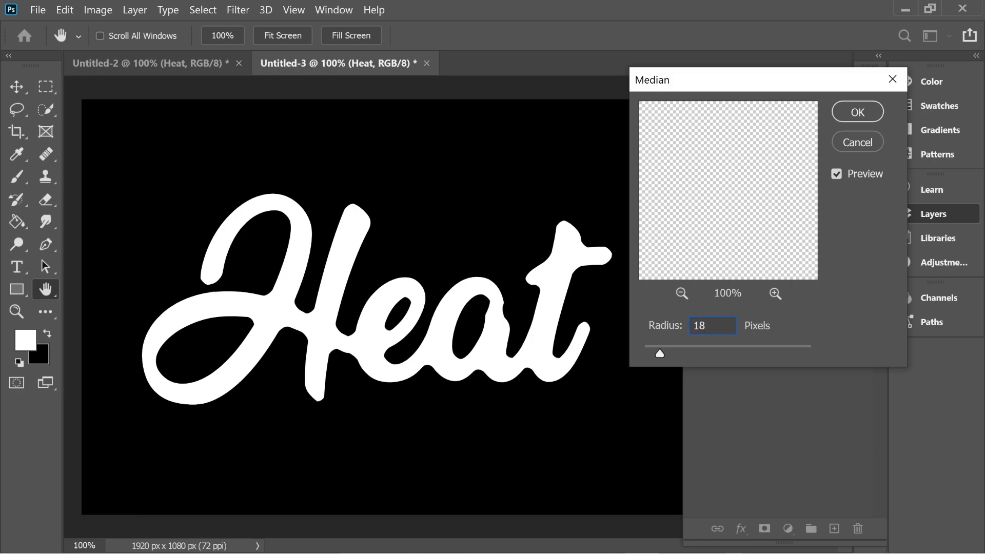
click(856, 111)
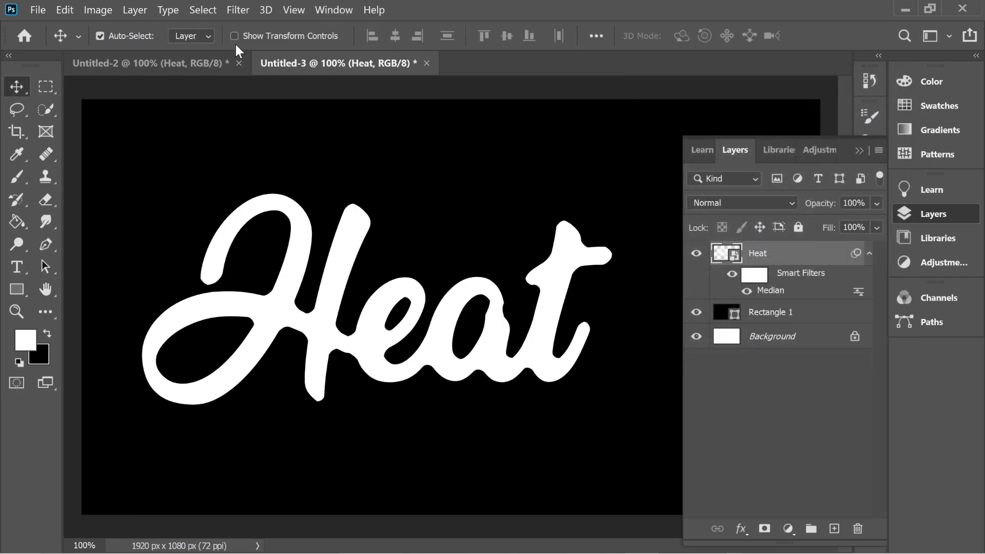
Liquify the Heat letters so drips run down from their bottom edges
click(237, 9)
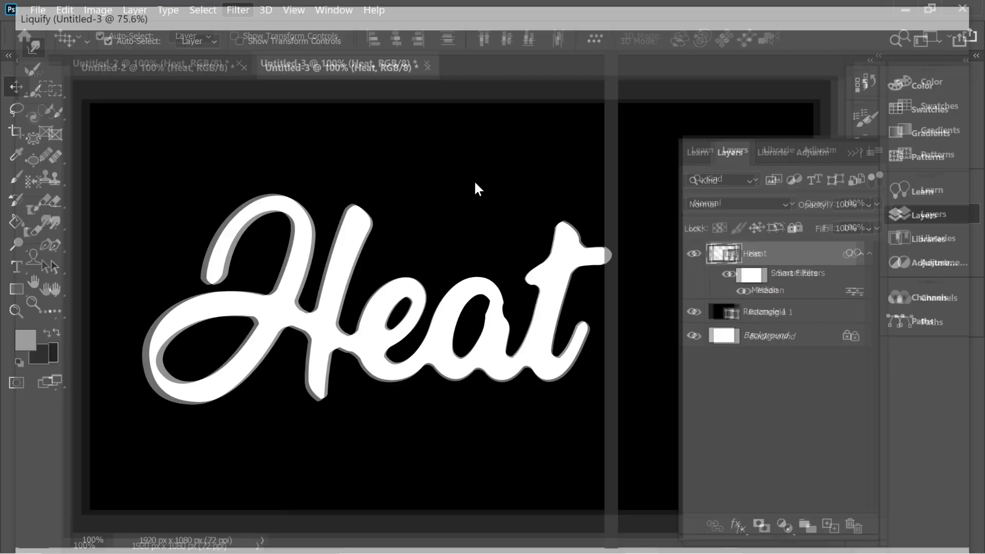
click(237, 10)
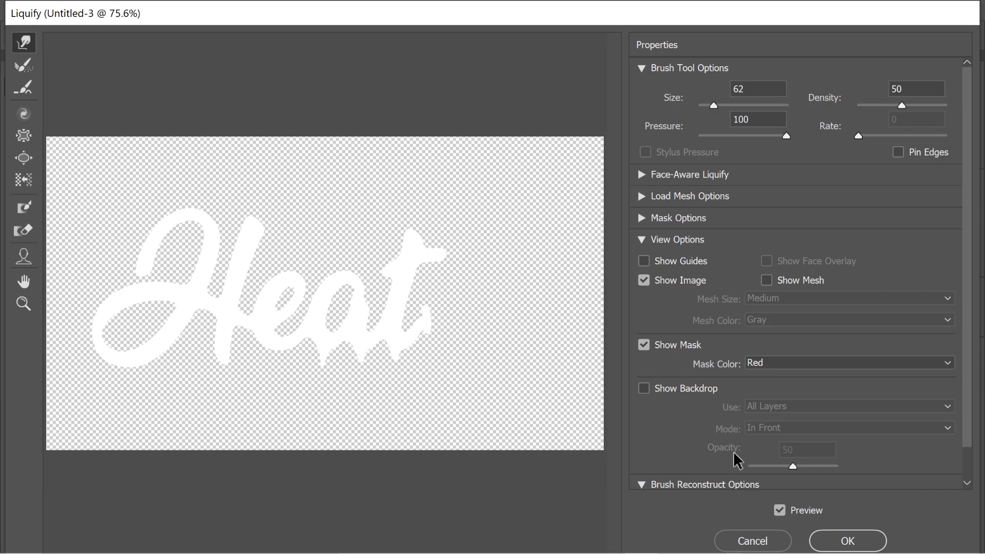
click(847, 541)
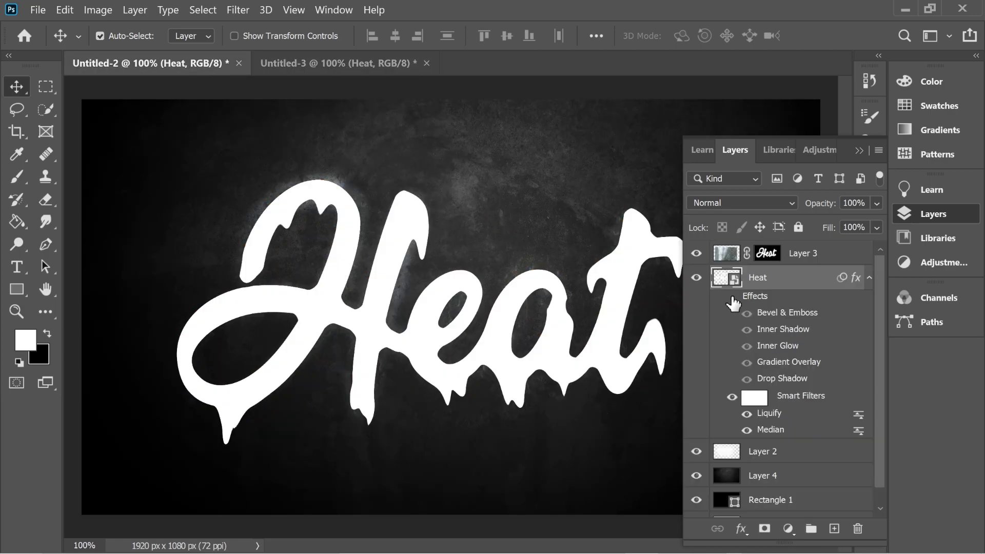
mouse_move(745, 292)
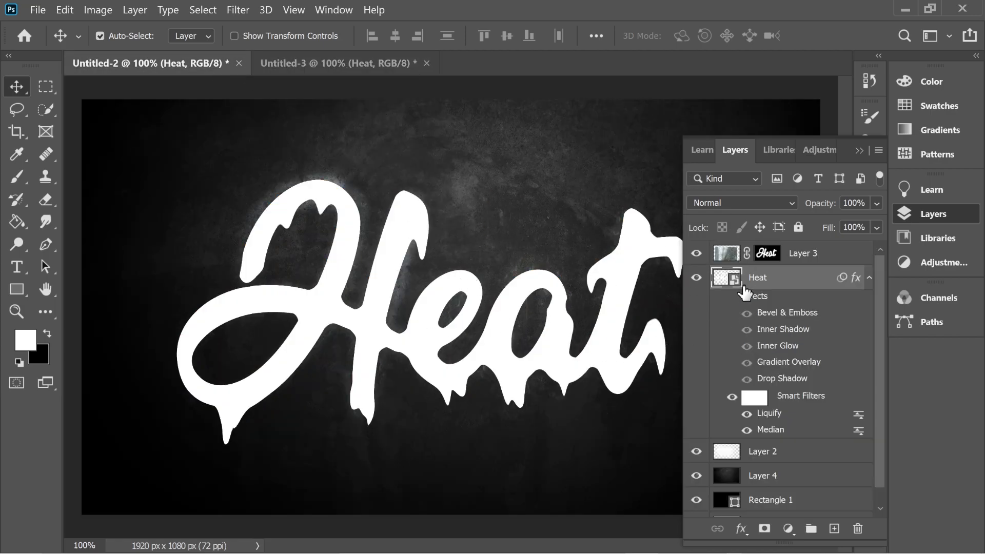
Hide Layer 3 and bring up Blending Options for the Heat layer
click(695, 253)
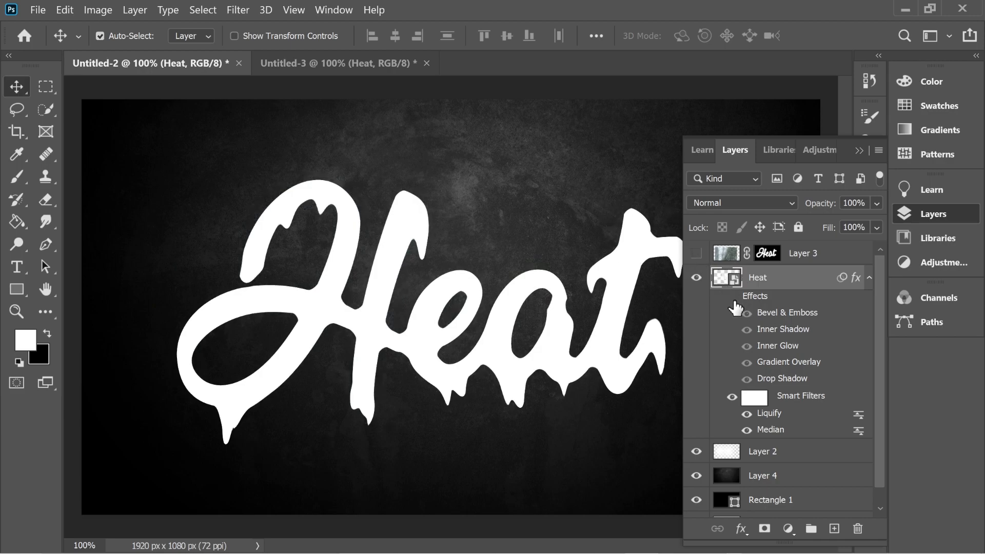
right_click(757, 277)
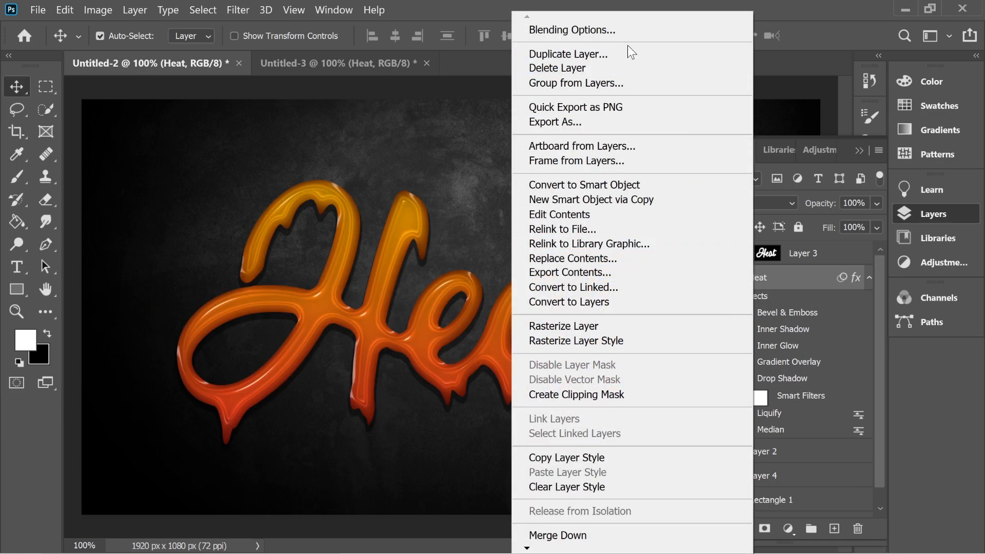
click(569, 29)
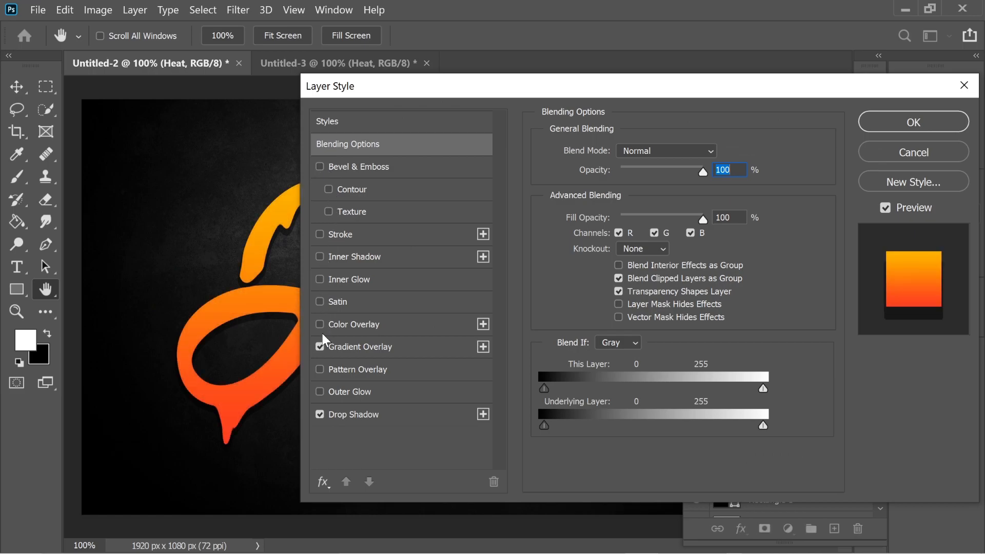
Add a yellow-orange to red Linear Gradient Overlay at -90° to the Heat text
click(320, 345)
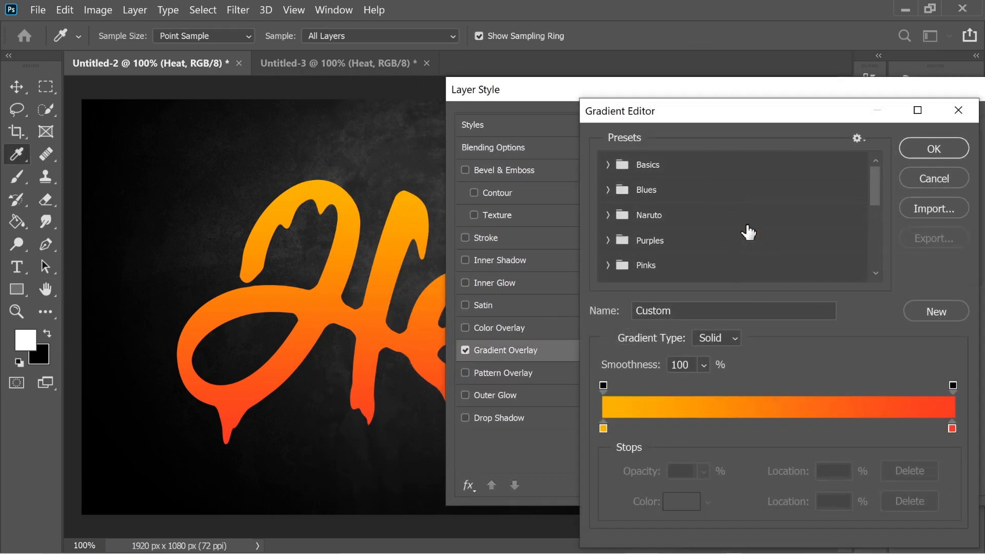
double_click(602, 429)
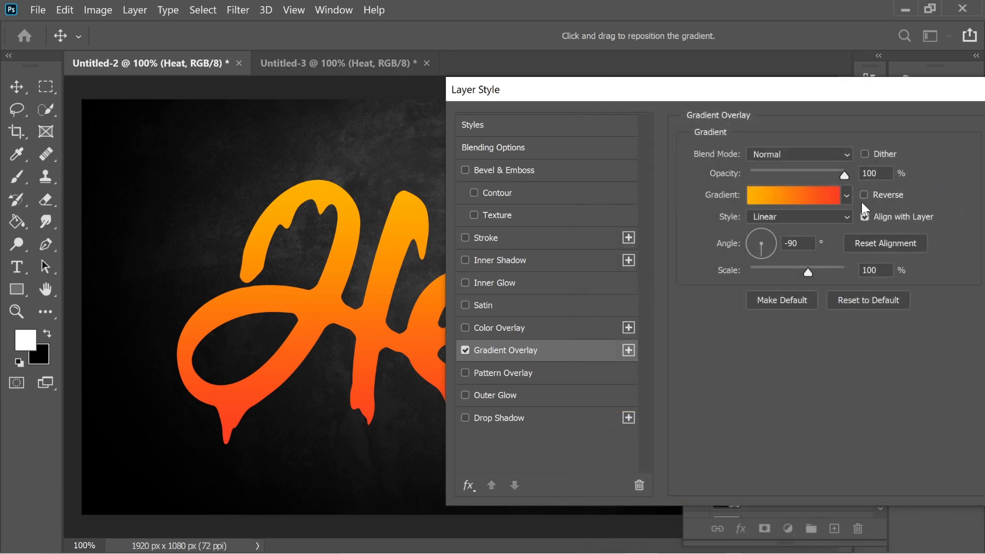
click(865, 216)
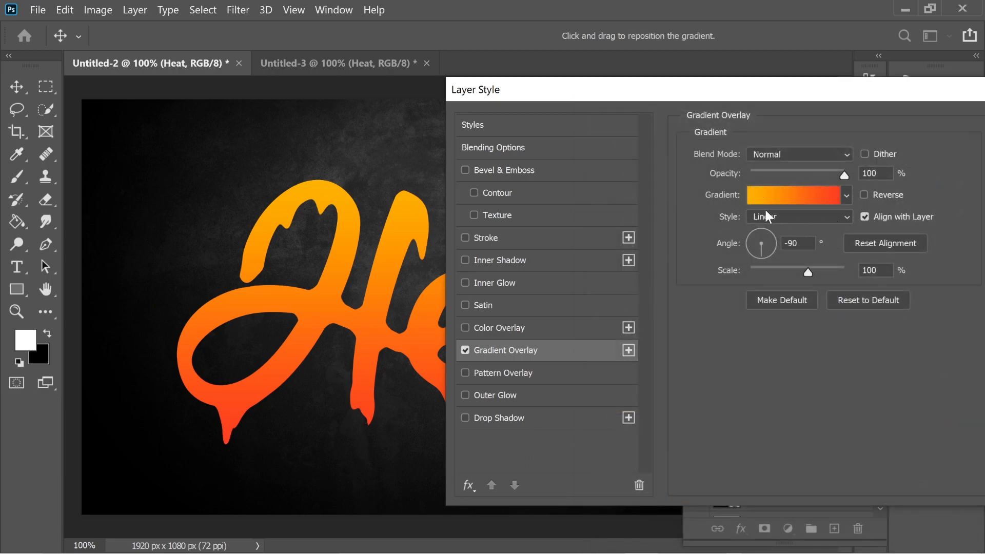
mouse_move(728, 253)
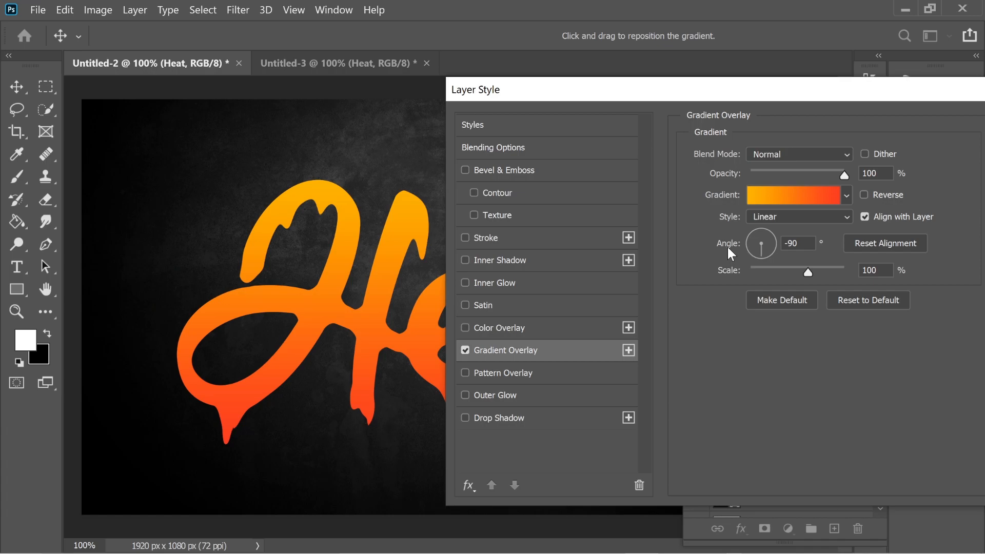
mouse_move(468, 266)
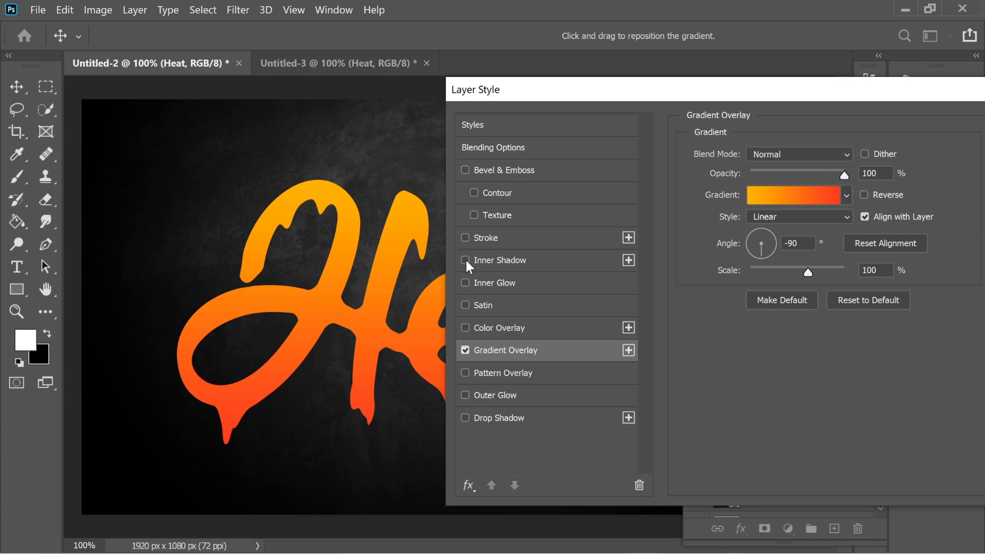
Add an Overlay inner shadow (29 px) and a Multiply inner glow at 30%, Edge, 60 px
click(465, 260)
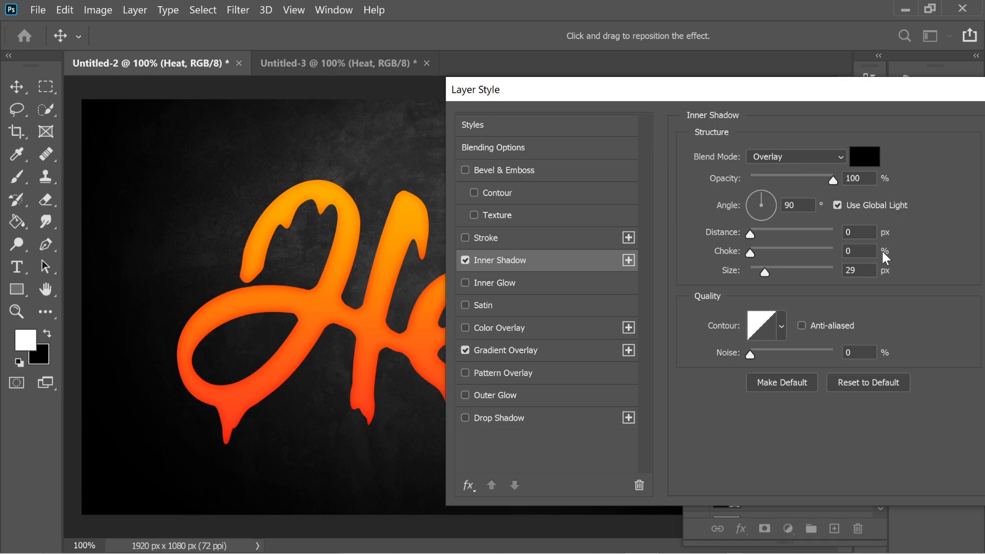
mouse_move(709, 247)
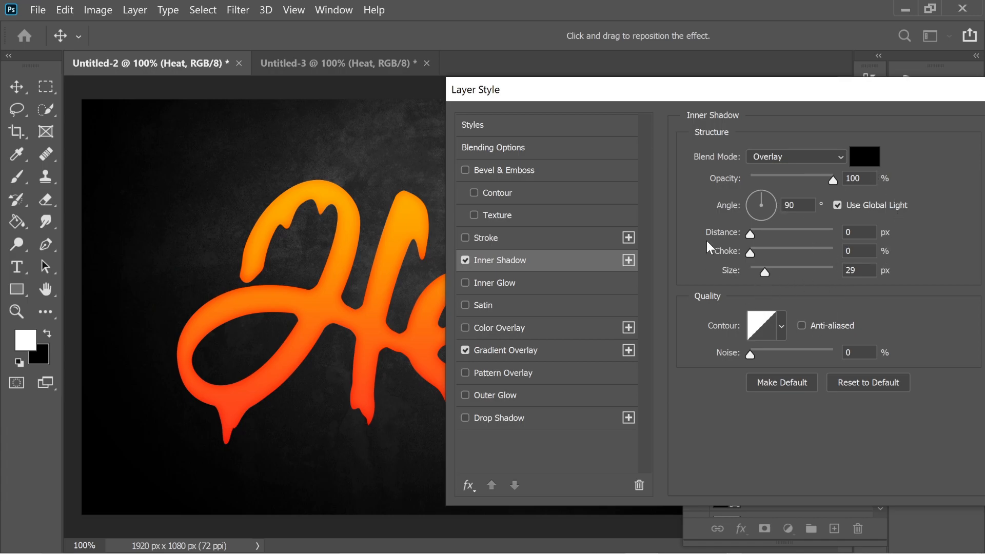
click(502, 283)
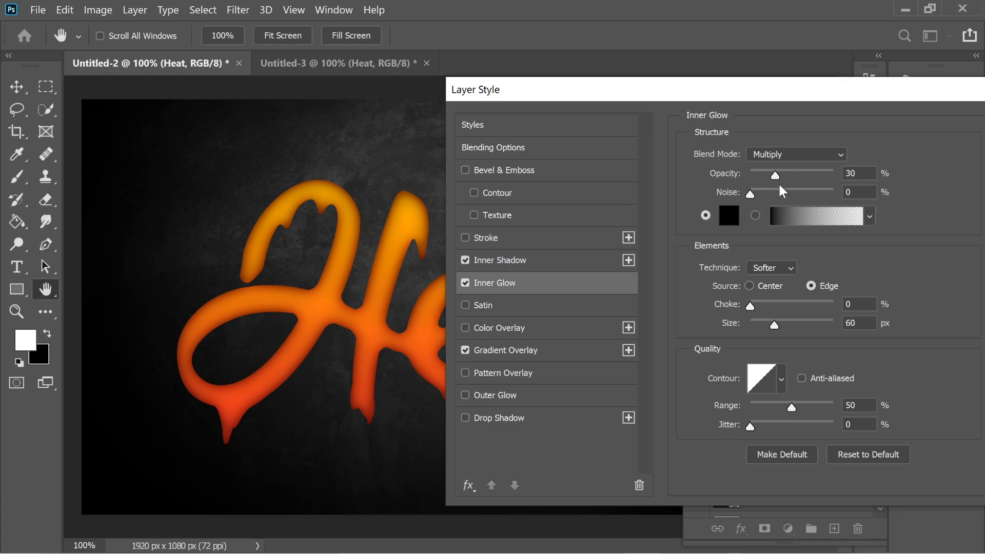
mouse_move(781, 192)
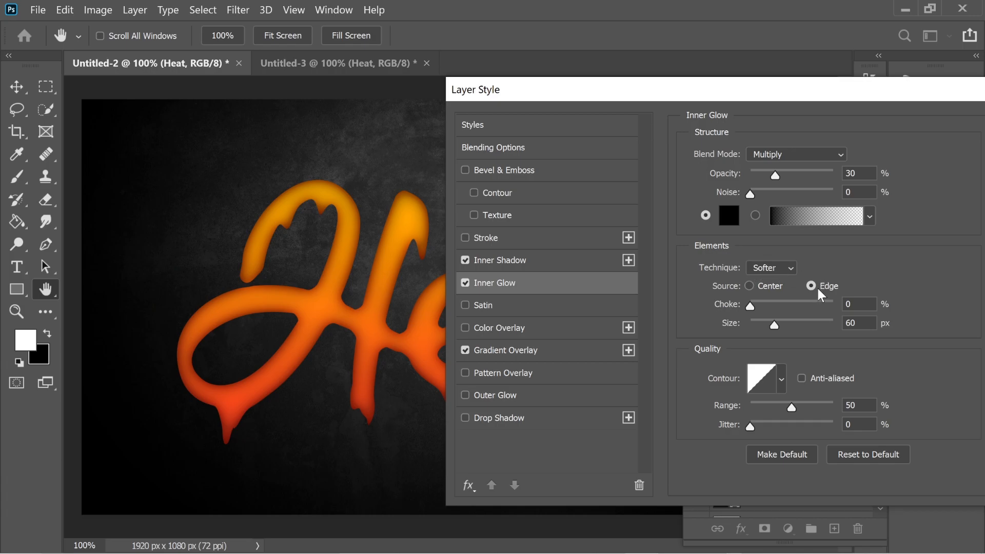
mouse_move(773, 390)
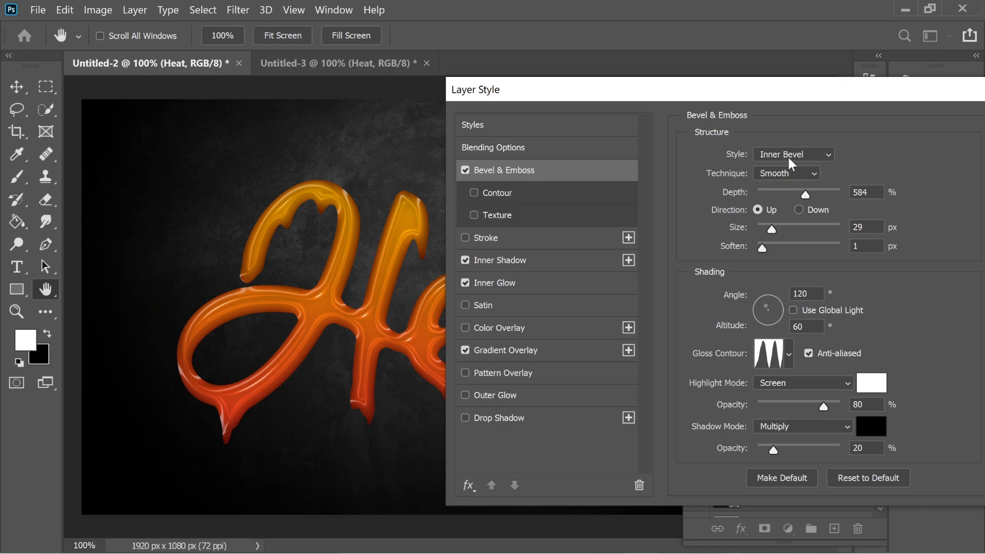
mouse_move(807, 200)
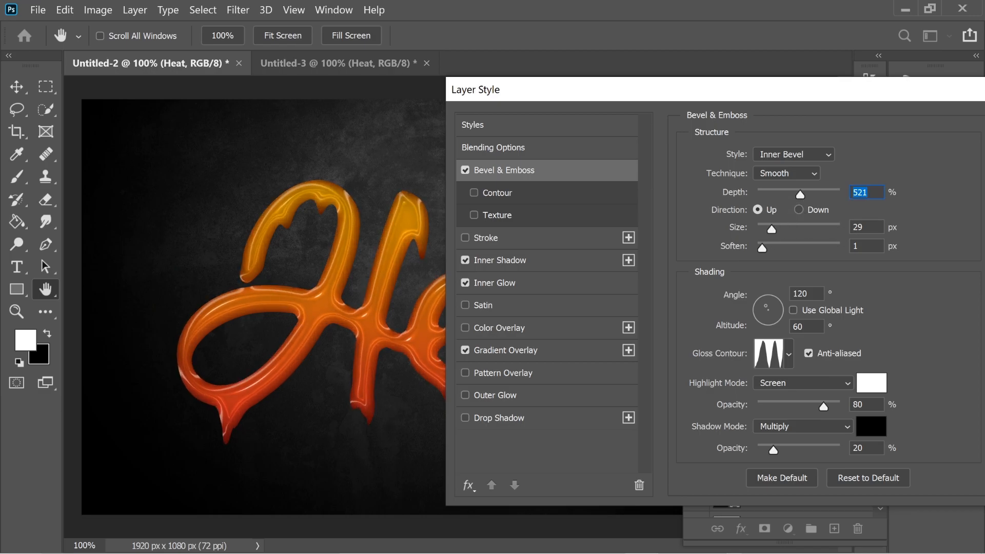
Give the Inner Bevel a ringed Gloss Contour and add Contour shaping at 40% range
click(768, 353)
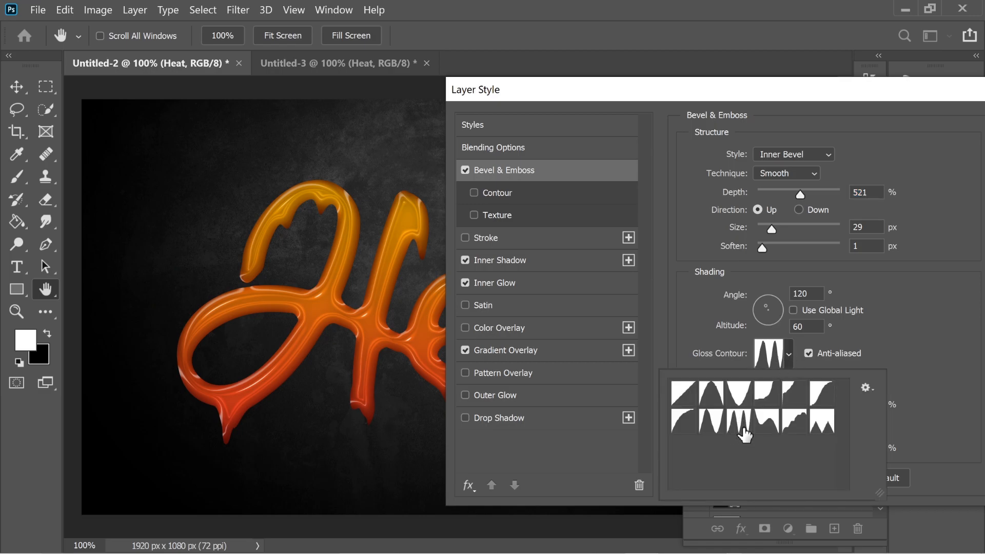
mouse_move(918, 307)
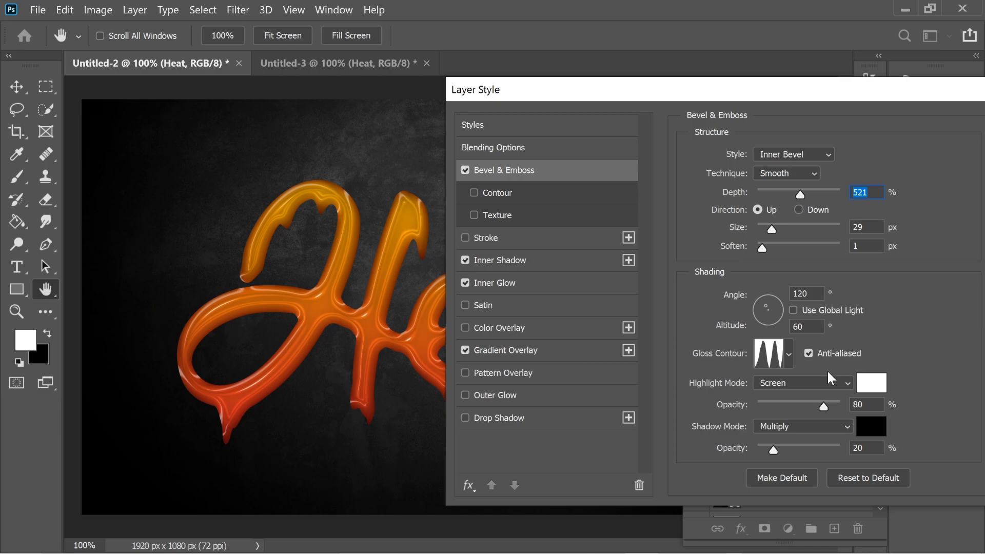
mouse_move(855, 390)
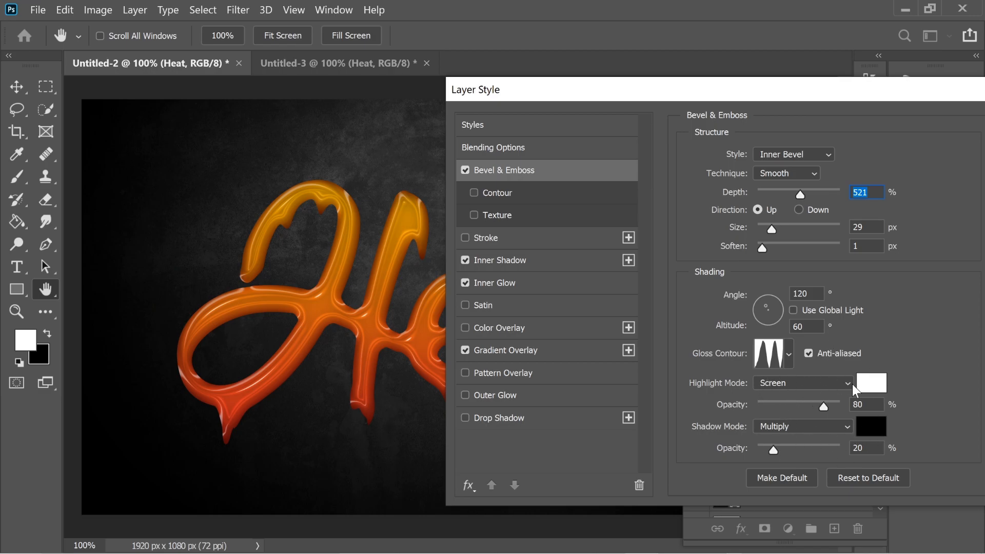
click(496, 192)
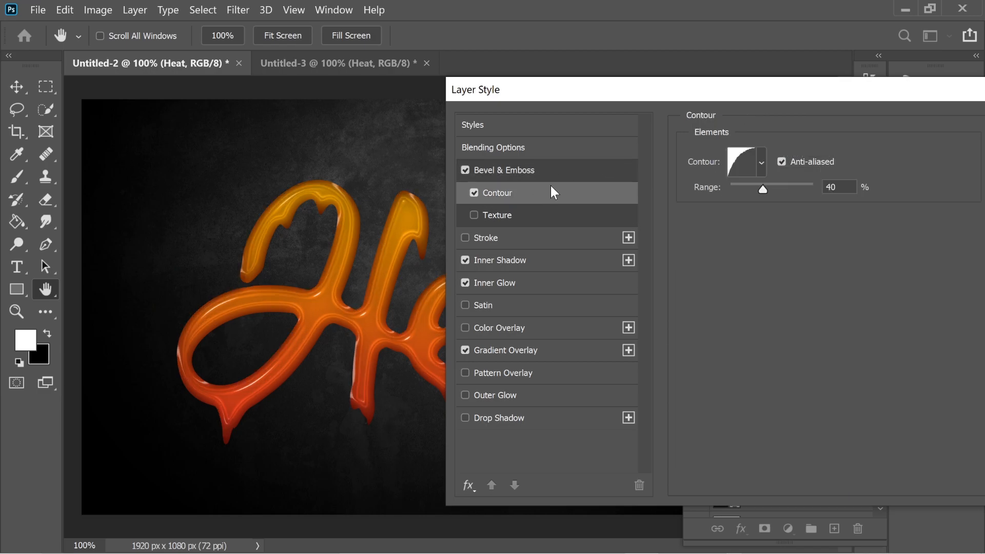
click(760, 161)
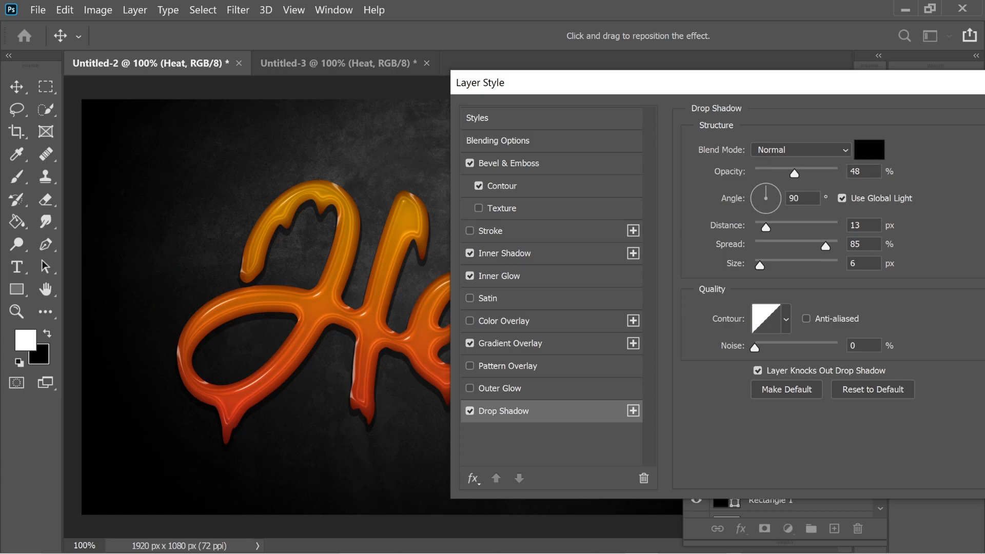
mouse_move(781, 259)
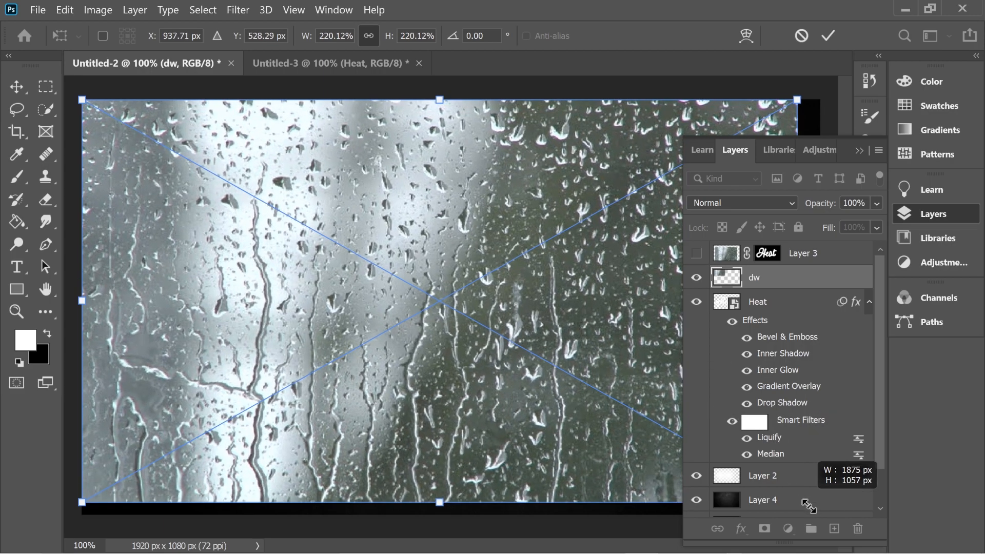
Blend the water-drop layer dw over the artwork using Color Dodge
click(741, 202)
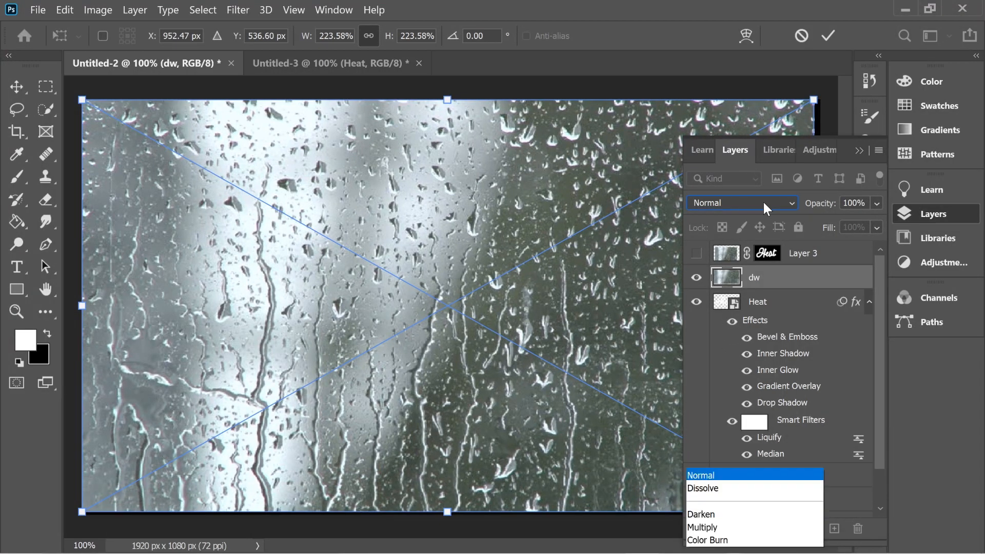
mouse_move(709, 275)
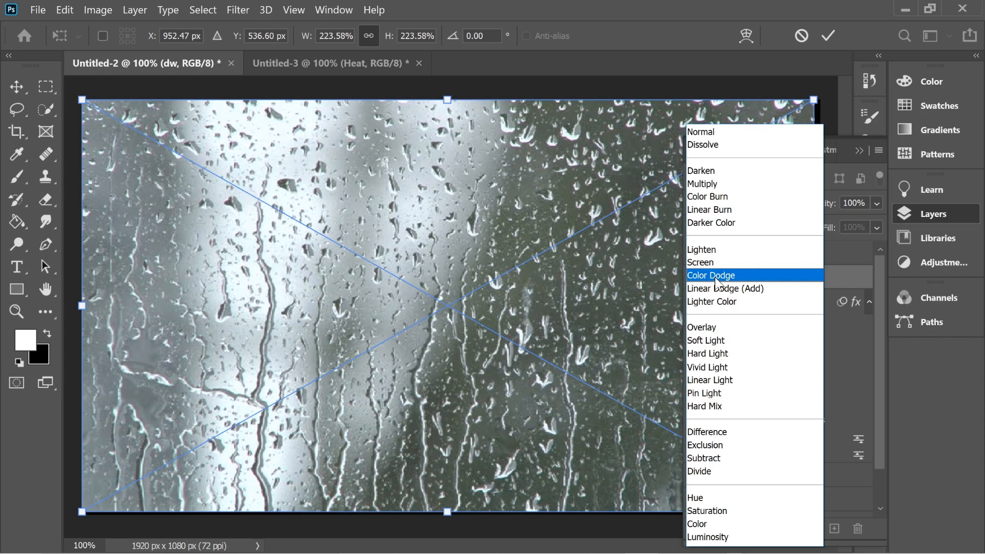
click(710, 275)
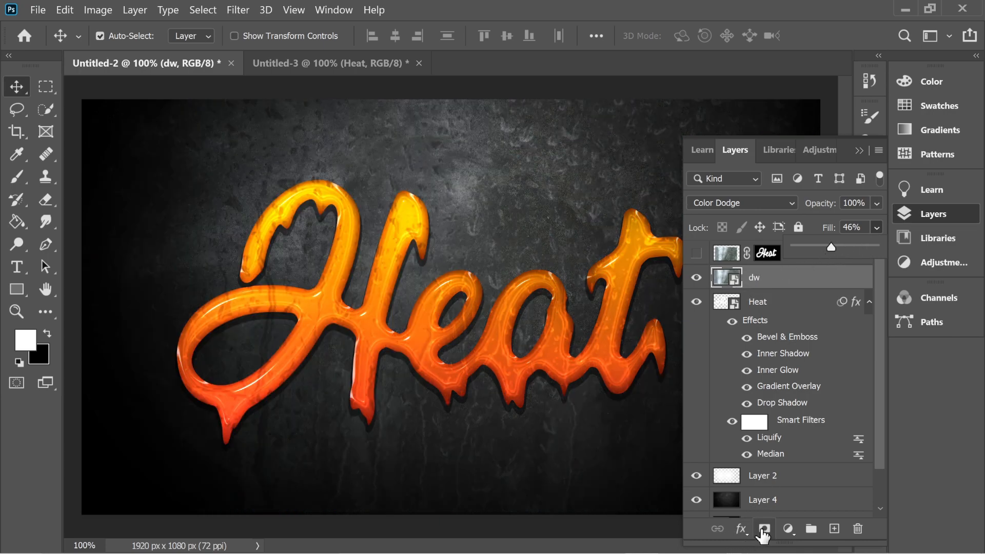
Add a black hiding mask to the dw layer and target it with the Brush tool
click(762, 528)
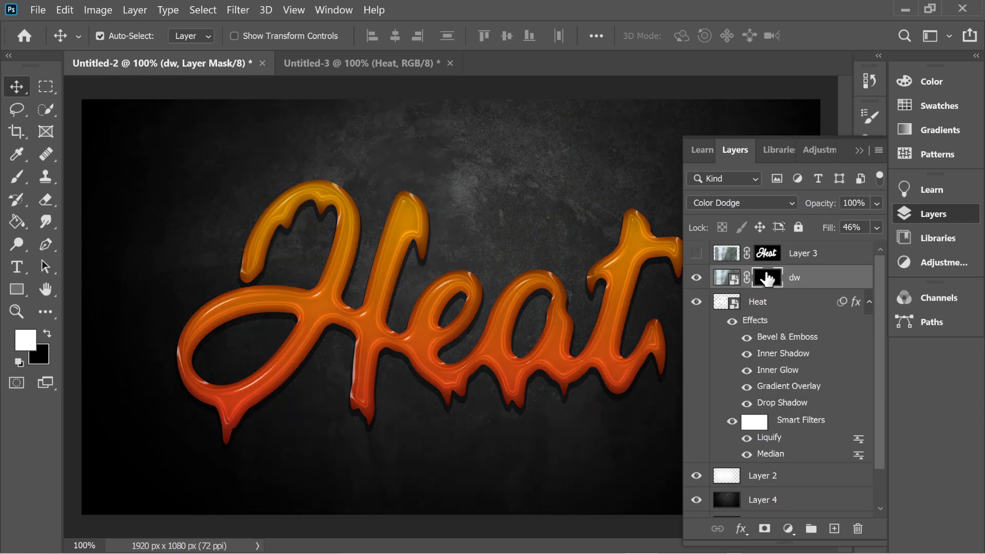
click(15, 176)
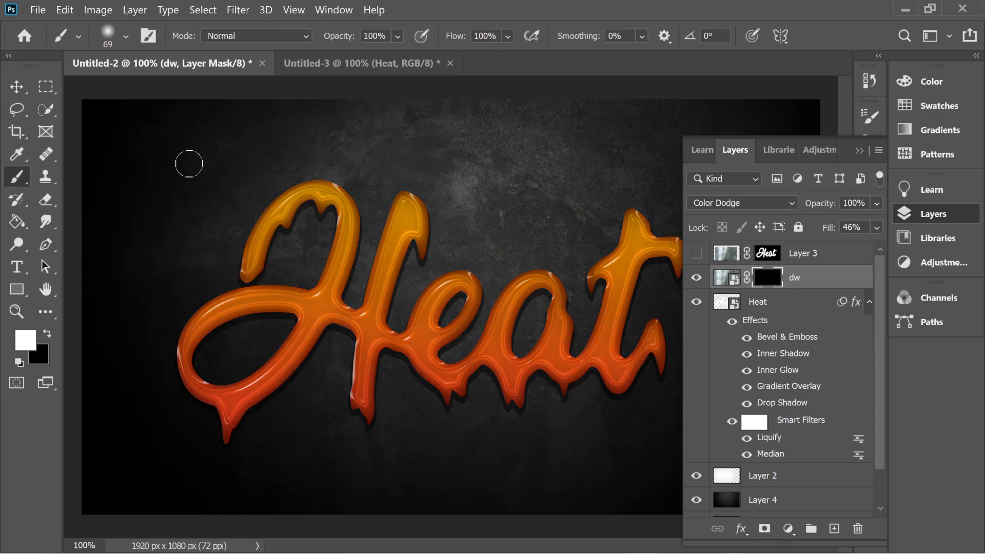
mouse_move(254, 277)
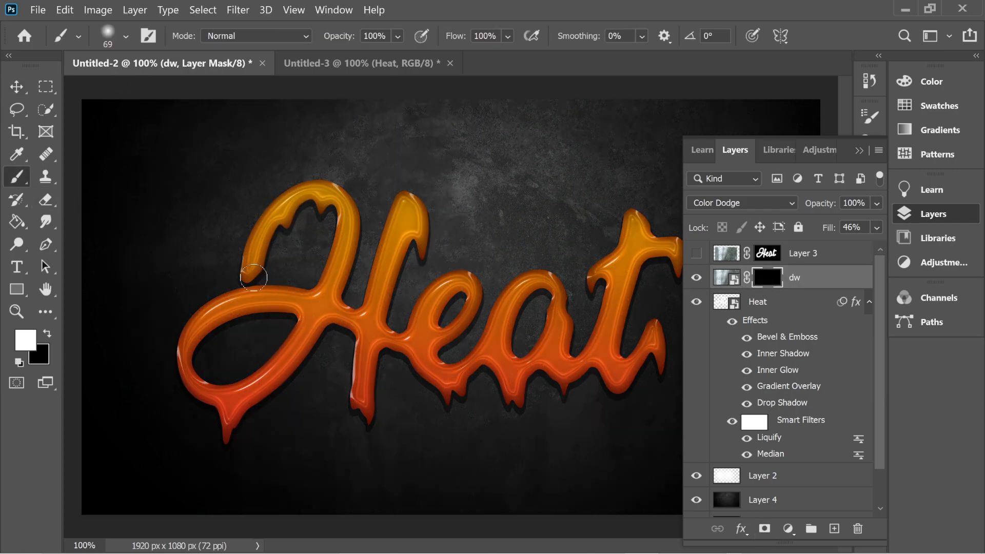